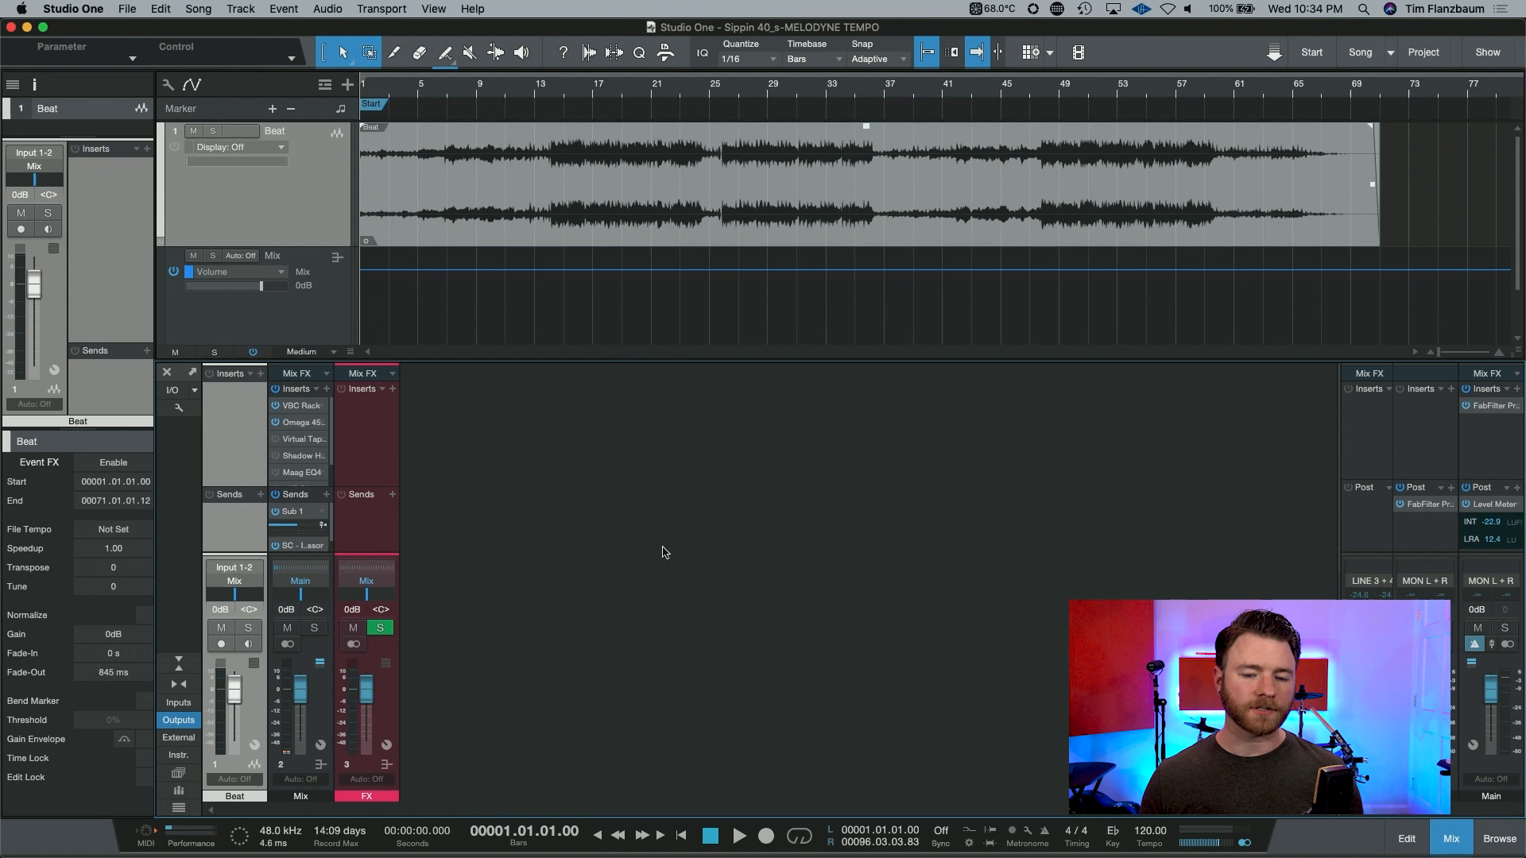
{"action": "mouse_move", "coordinate": [886, 671]}
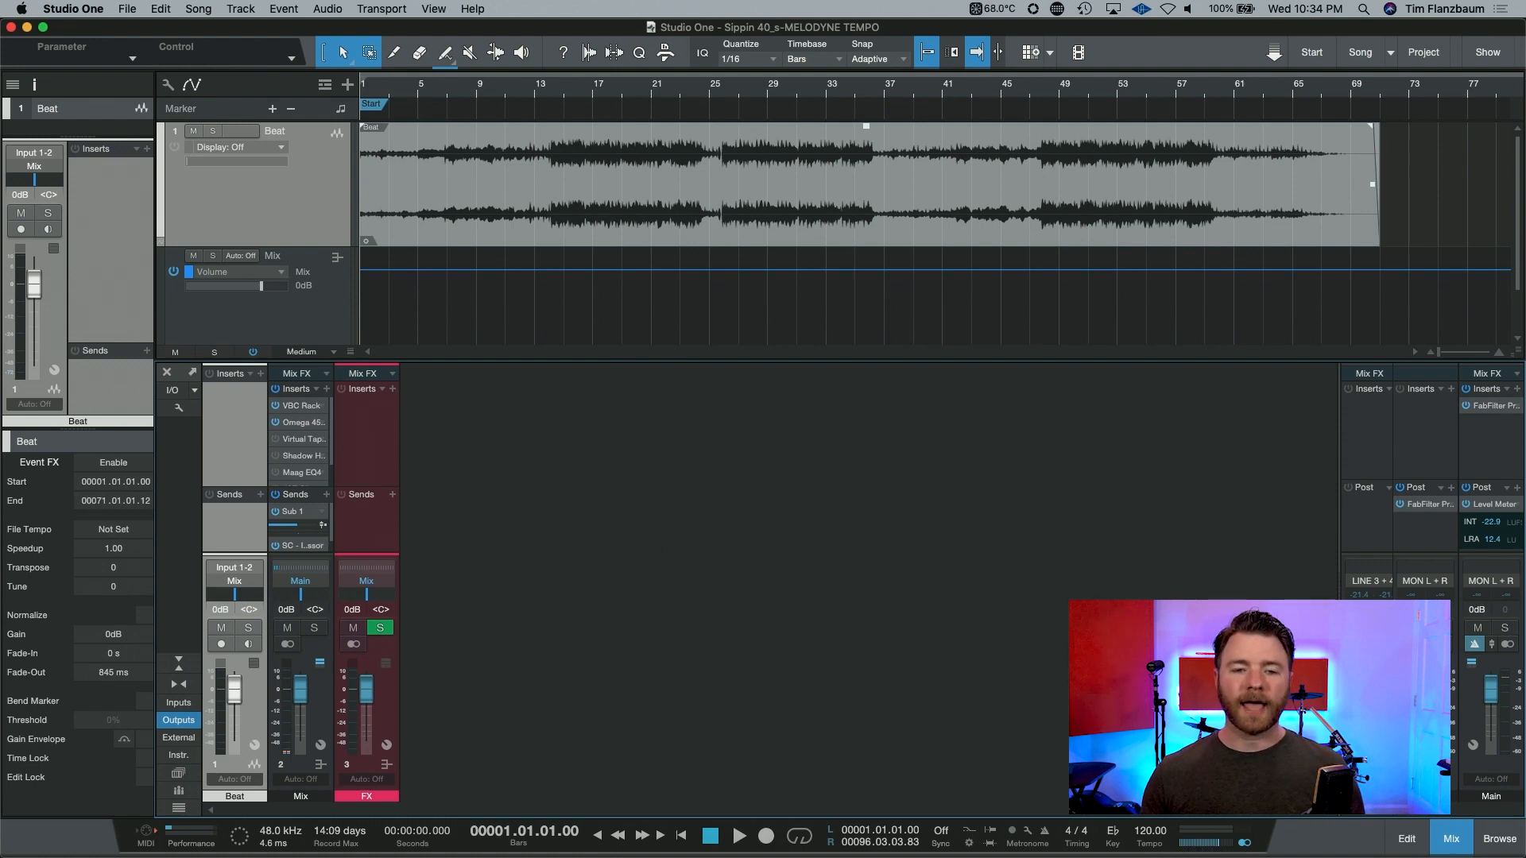
{"action": "mouse_move", "coordinate": [633, 249]}
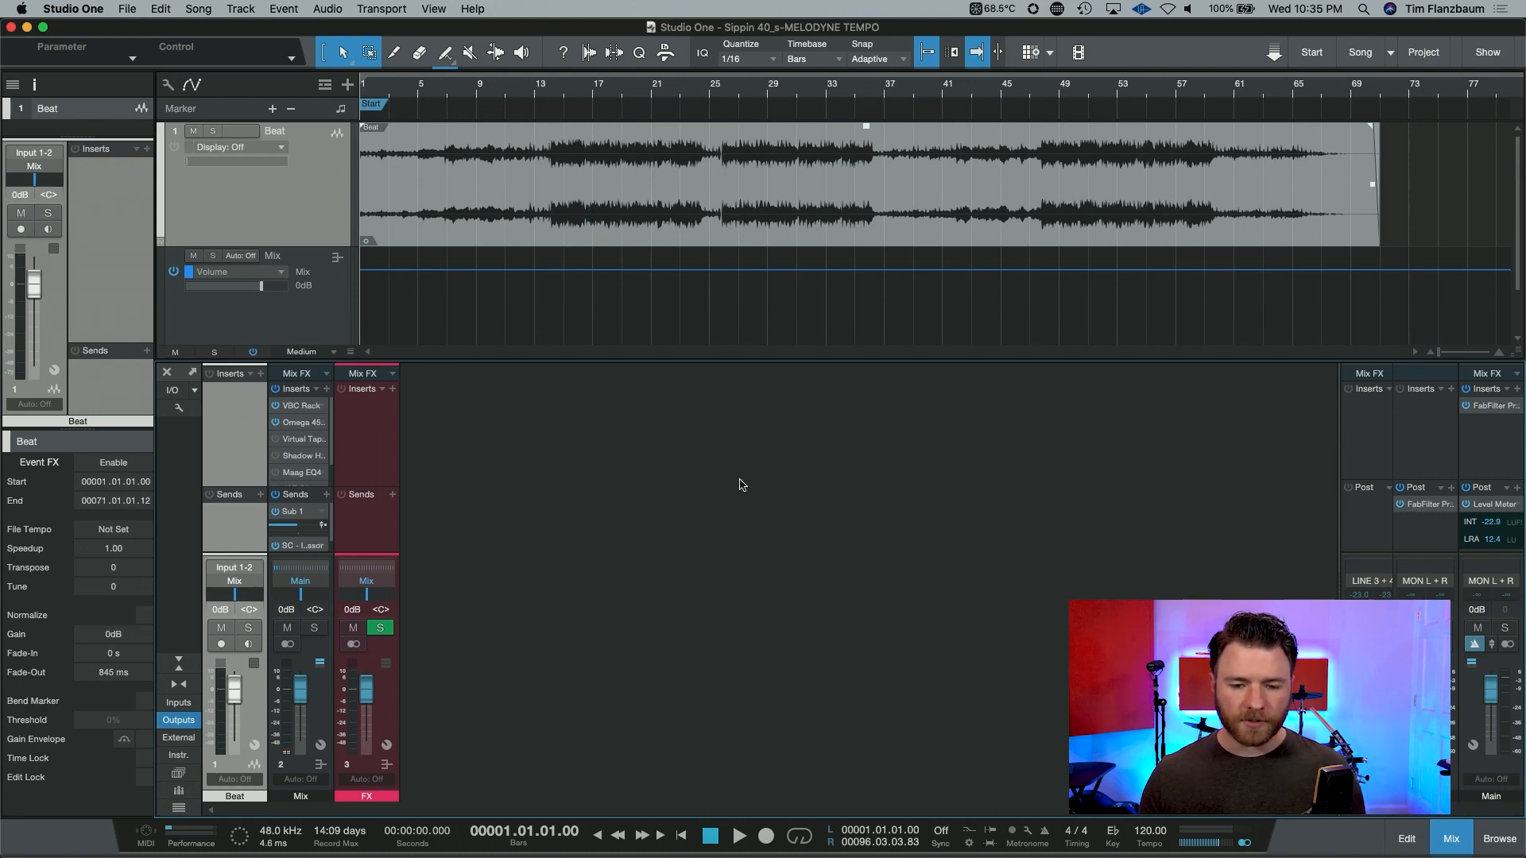
{"action": "mouse_move", "coordinate": [832, 455]}
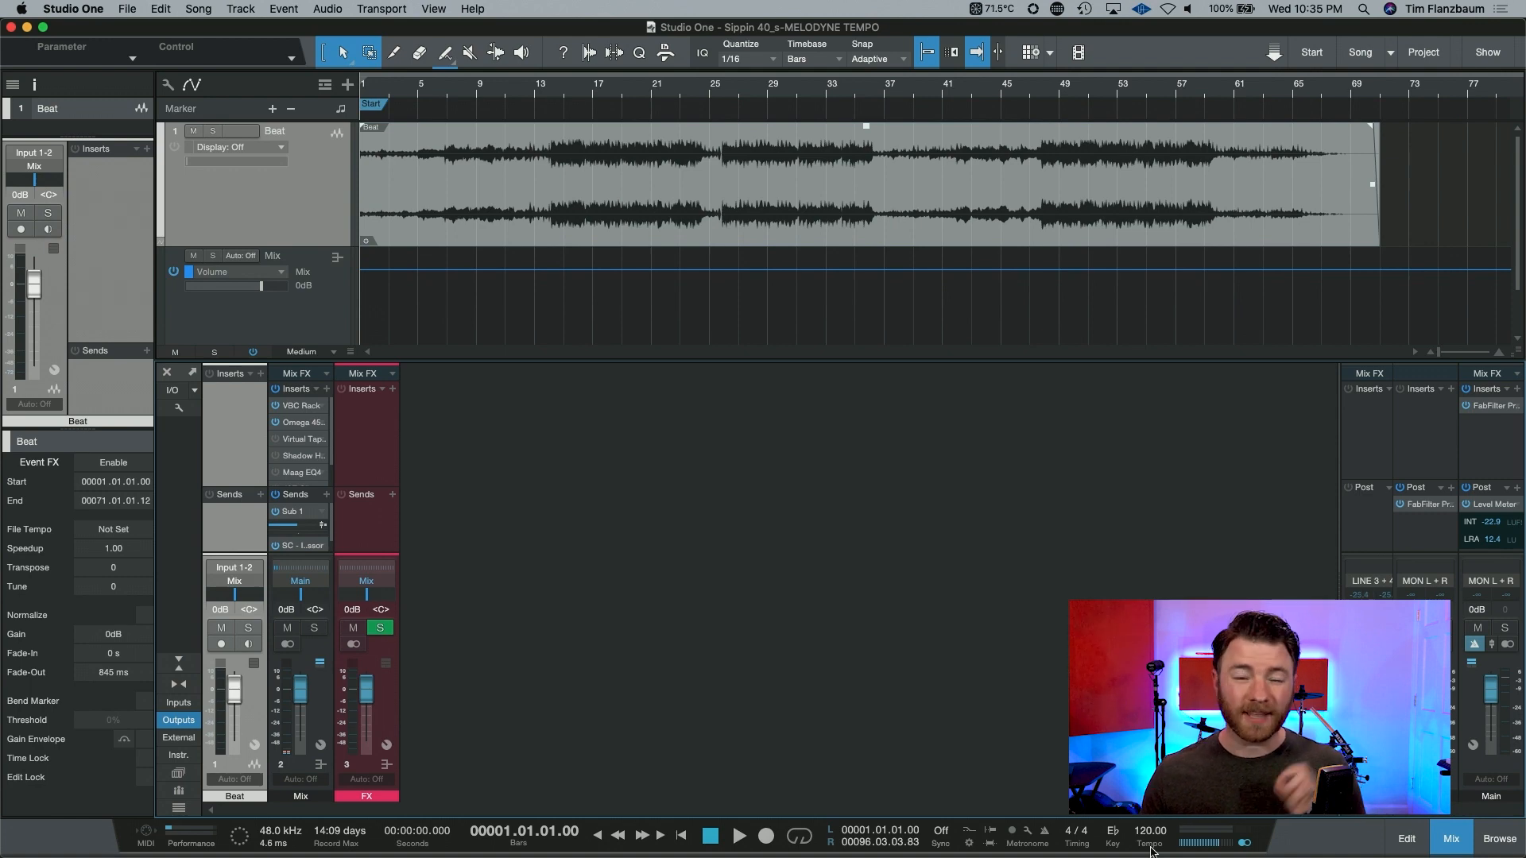
{"action": "mouse_move", "coordinate": [881, 655]}
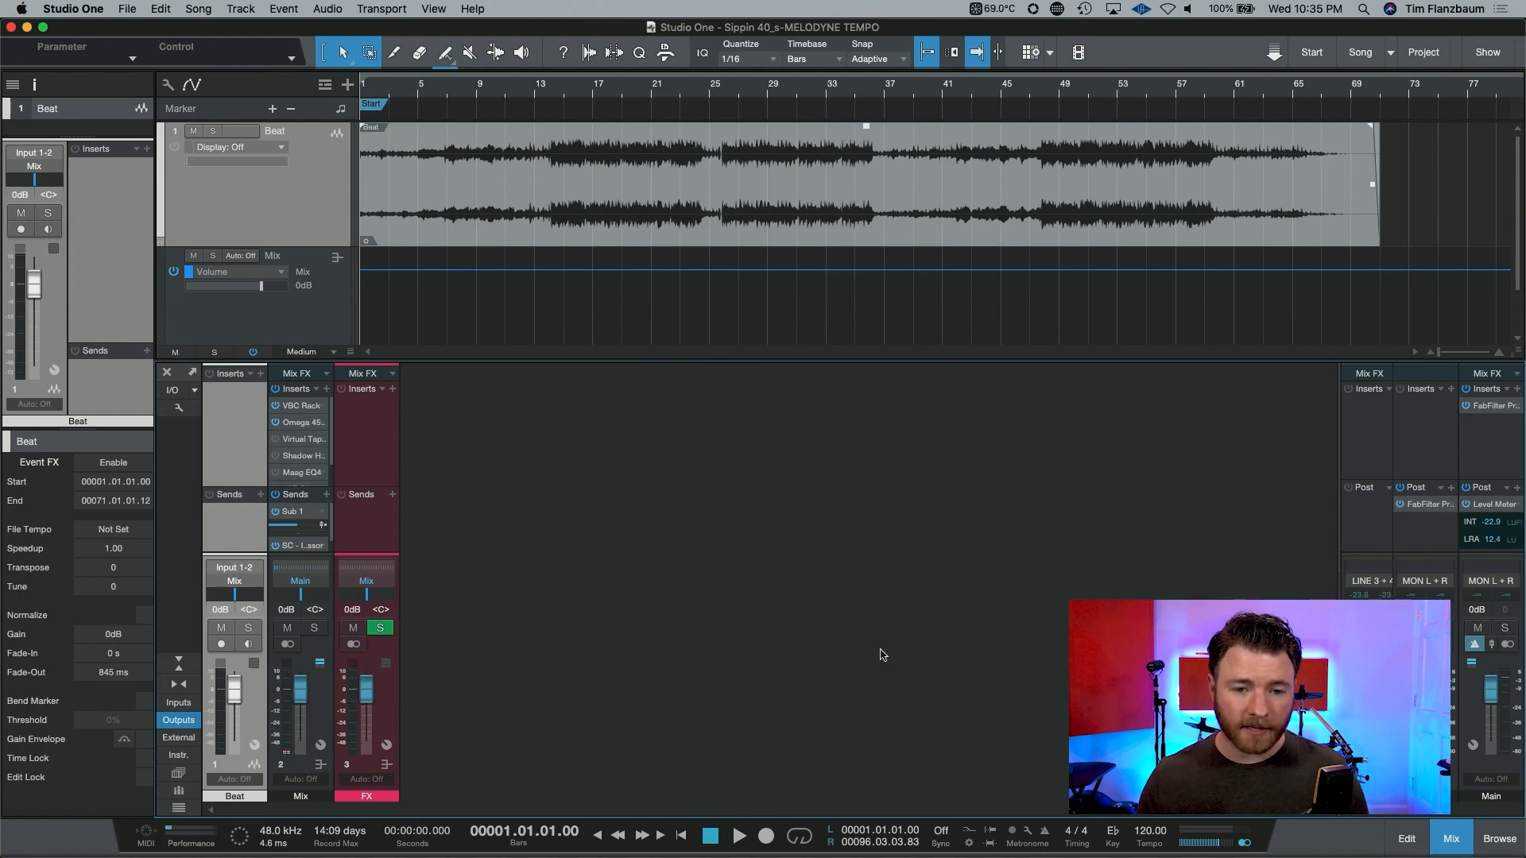
{"action": "mouse_move", "coordinate": [735, 221]}
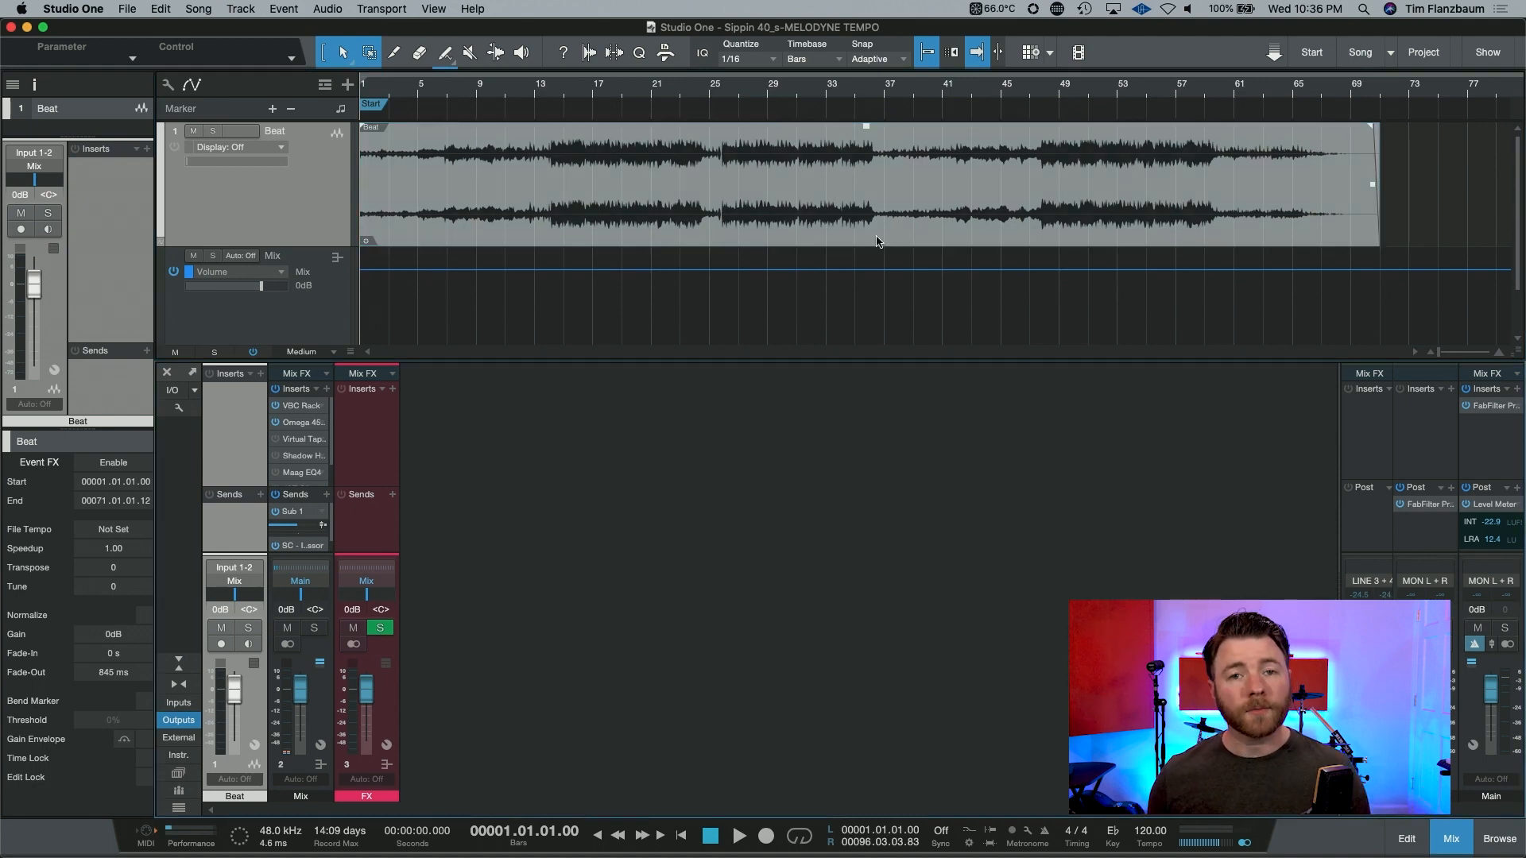
Select the Beat audio event for Melodyne analysis.
{"action": "left_click", "coordinate": [871, 186]}
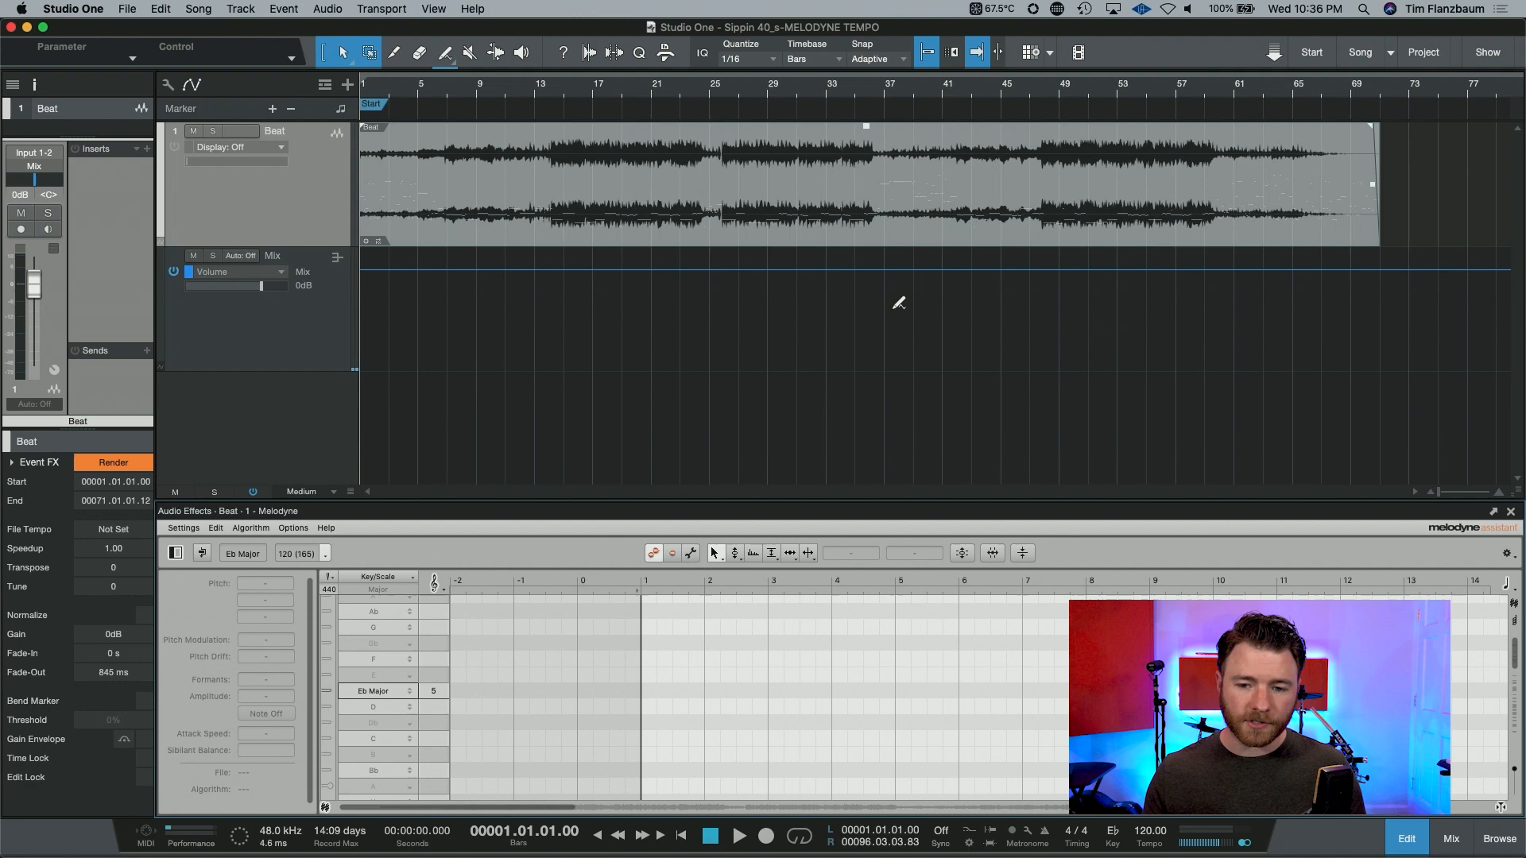
{"action": "mouse_move", "coordinate": [1337, 547]}
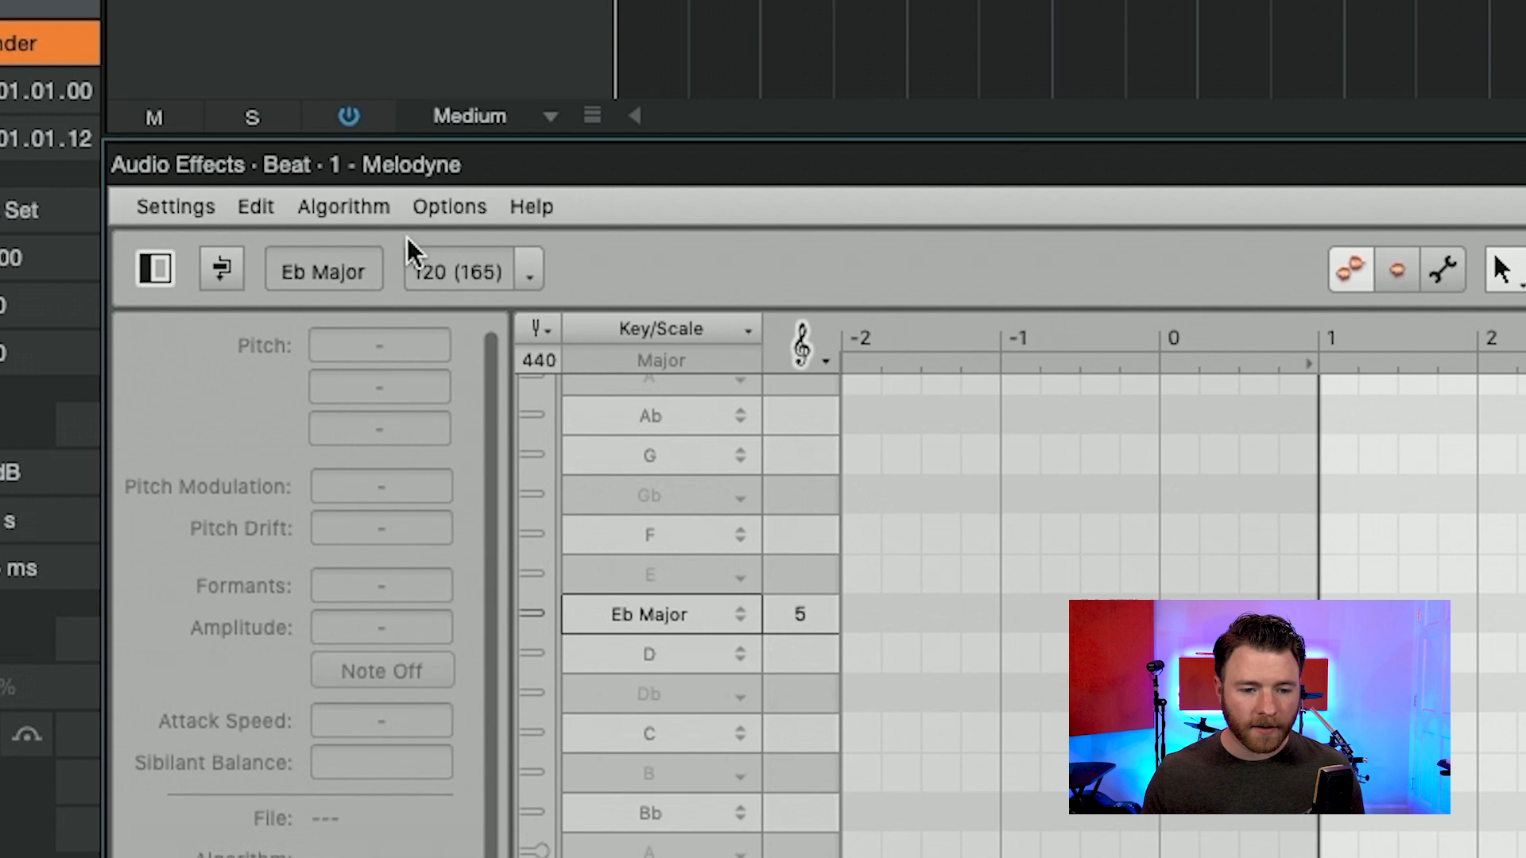
{"action": "mouse_move", "coordinate": [431, 312]}
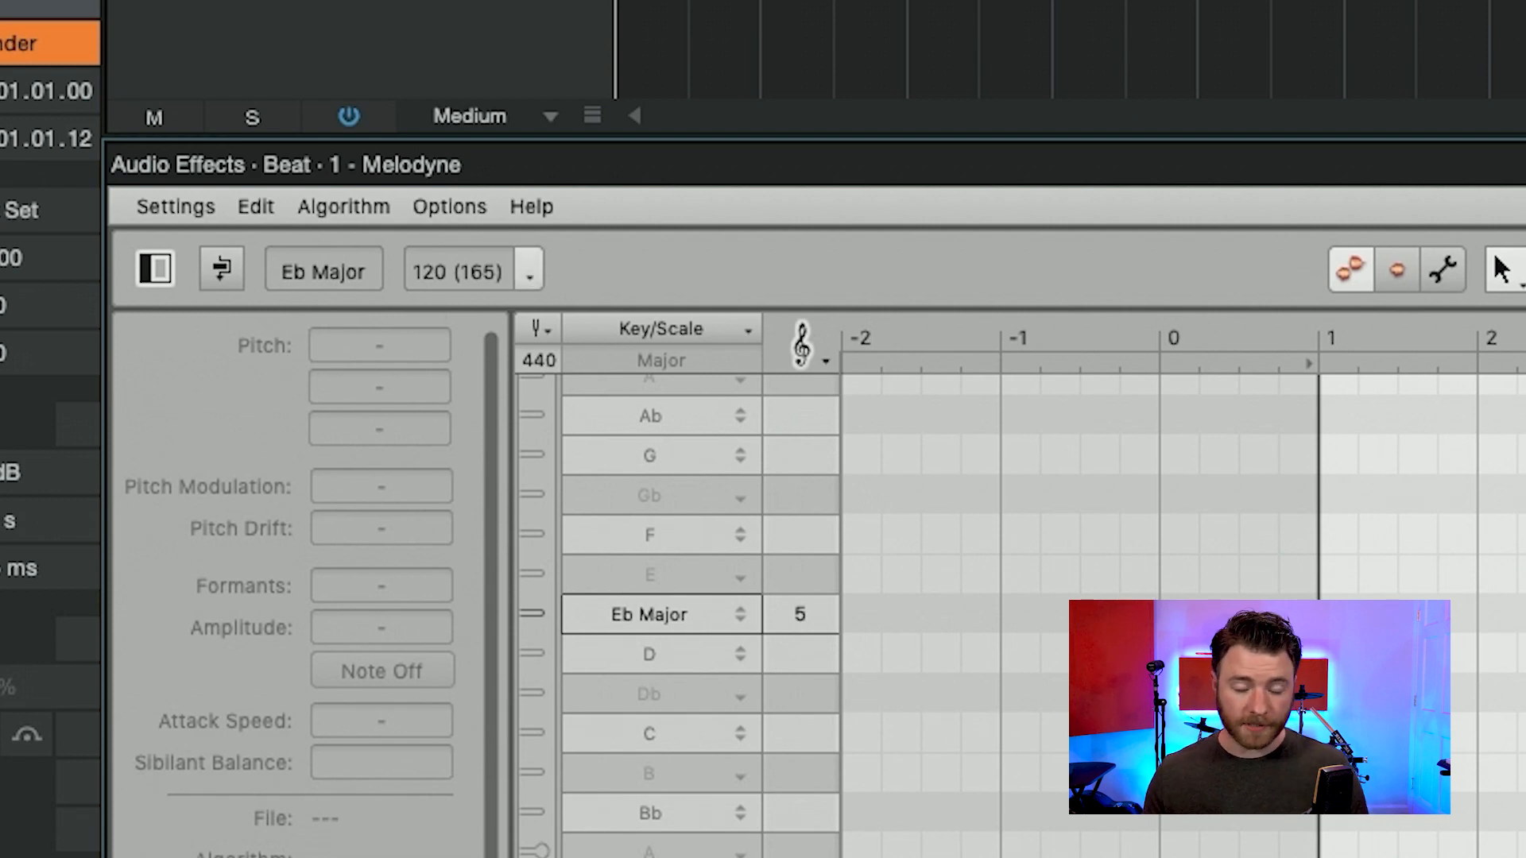
{"action": "mouse_move", "coordinate": [567, 285]}
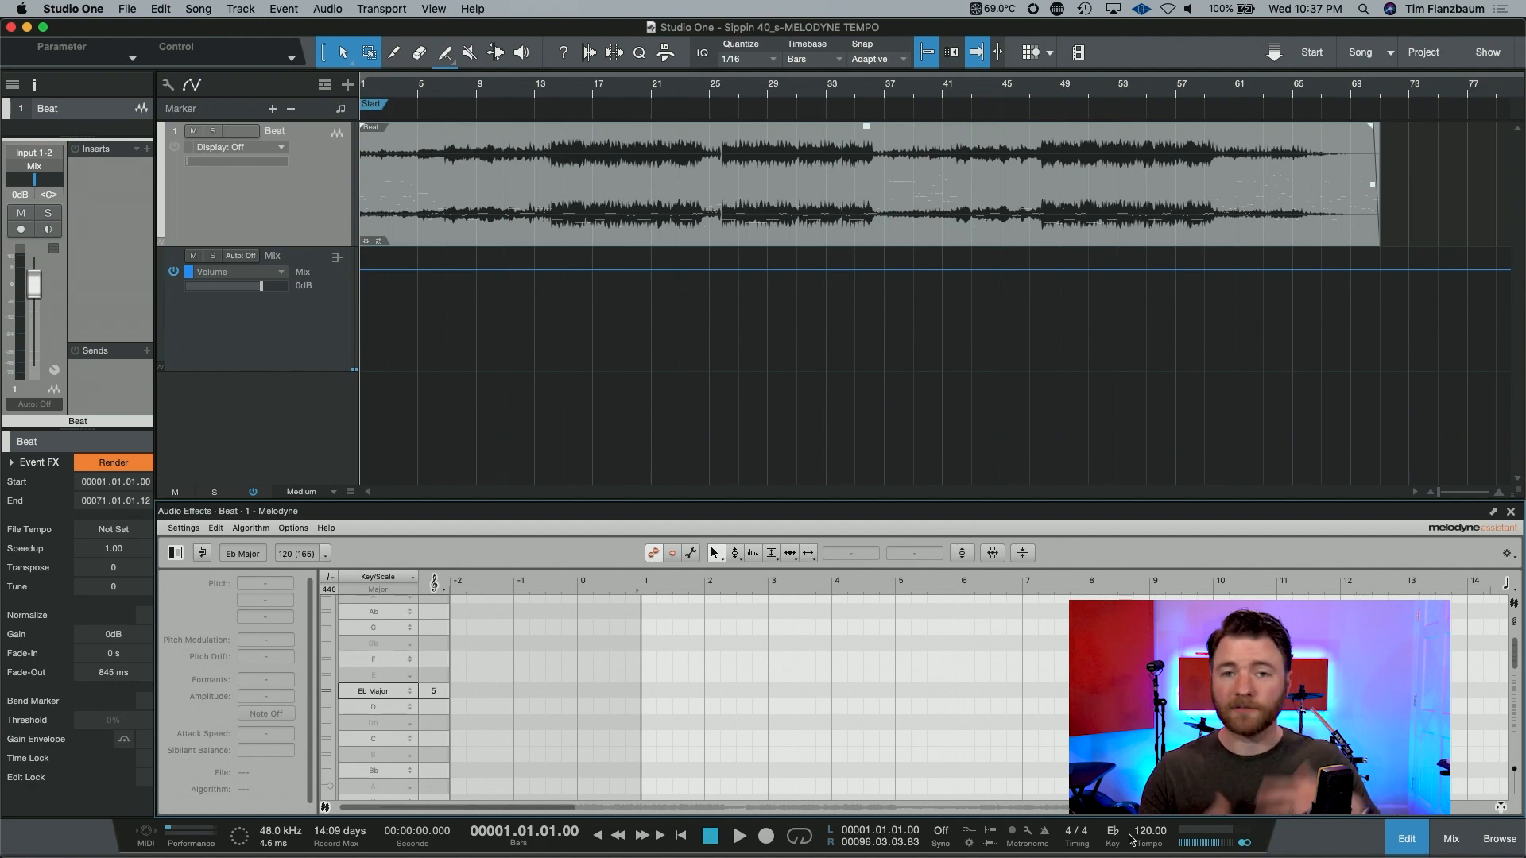
{"action": "mouse_move", "coordinate": [1023, 706]}
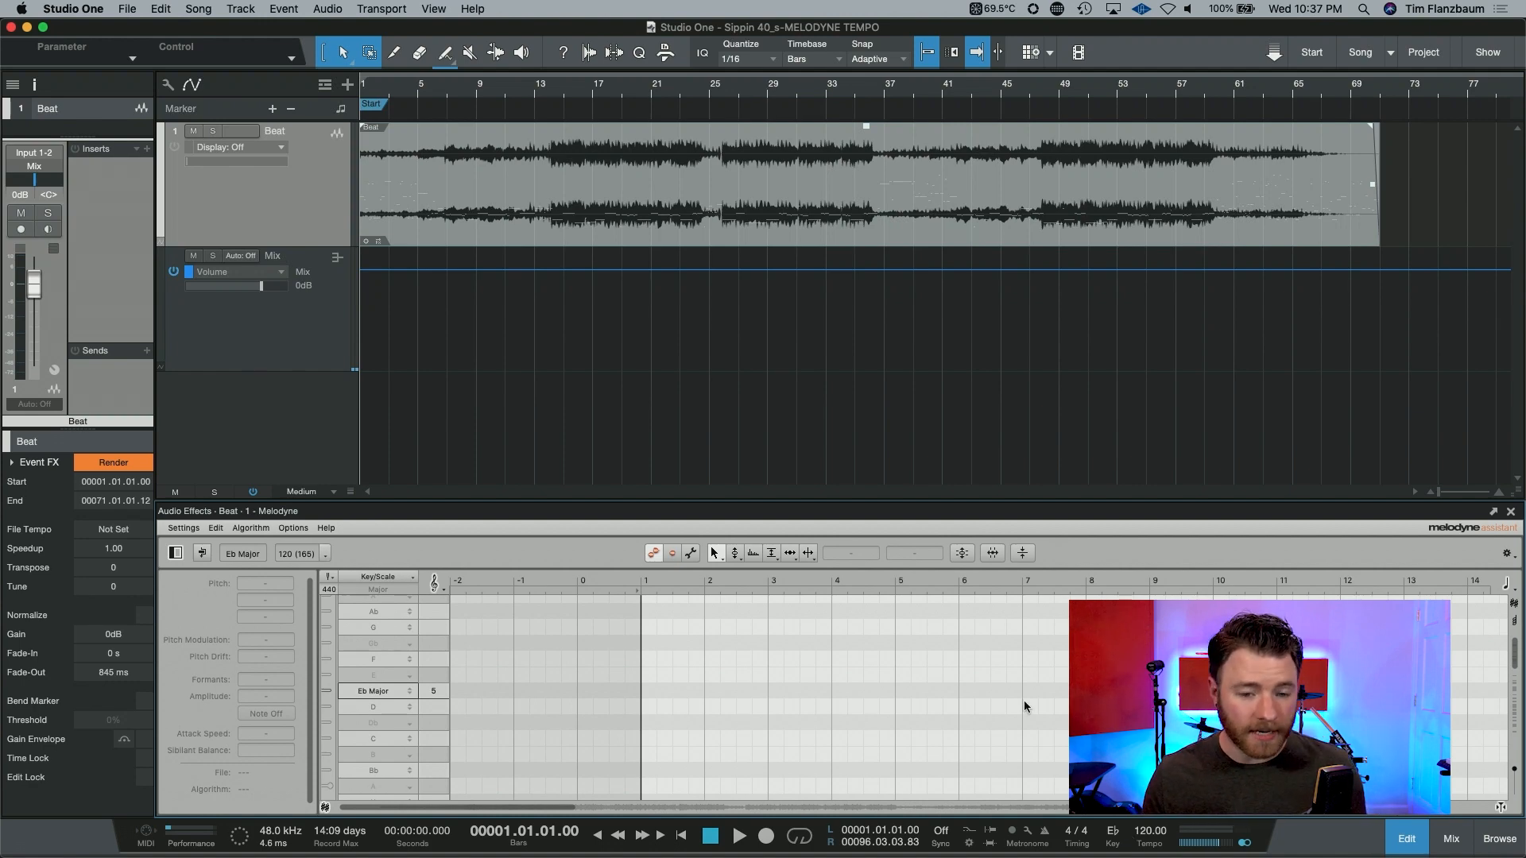
{"action": "mouse_move", "coordinate": [465, 537]}
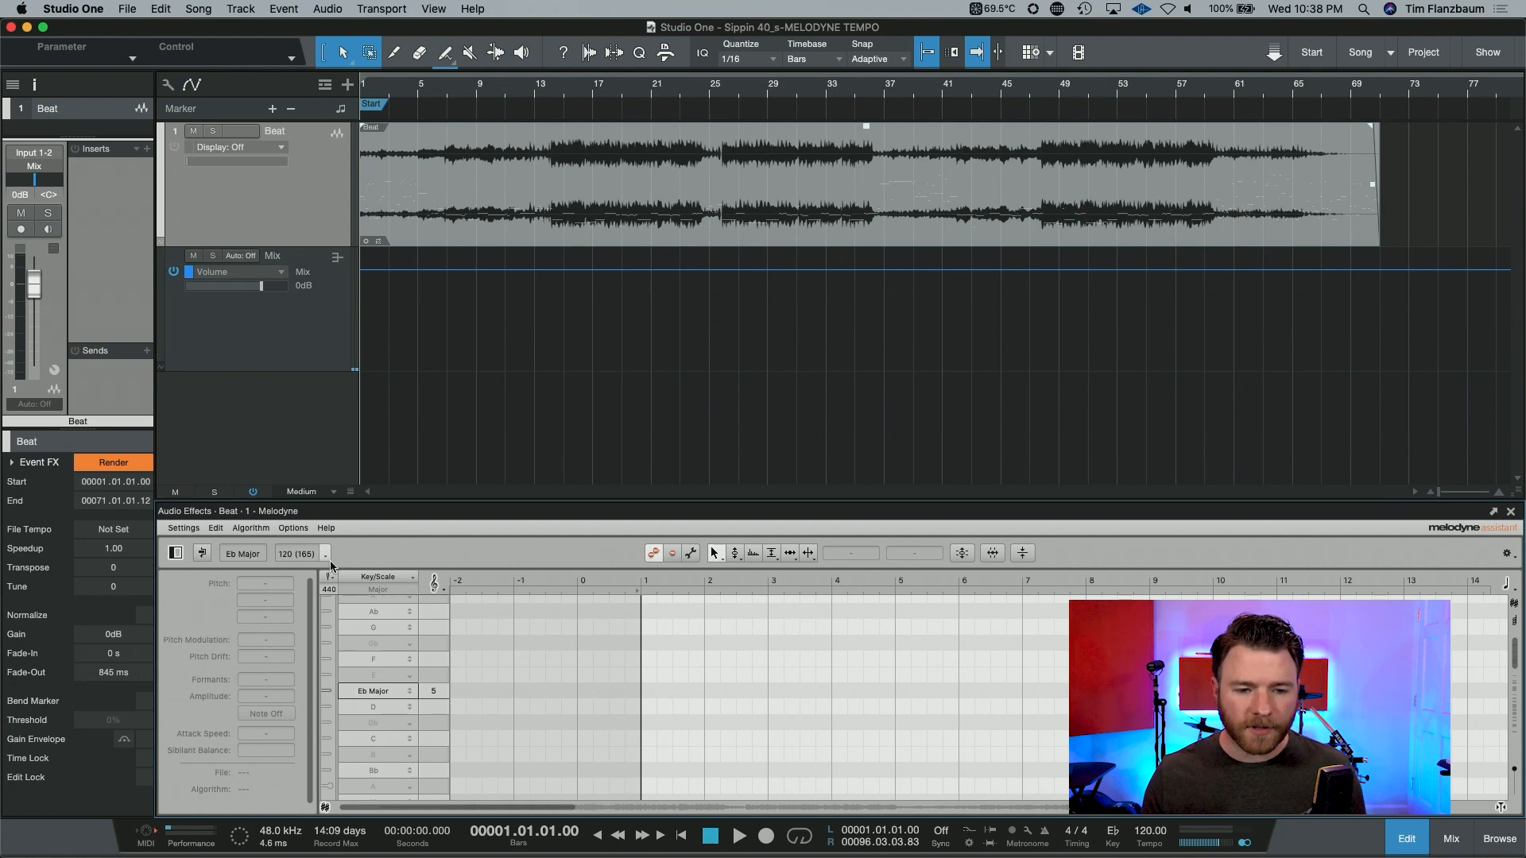
Open Melodyne's detected-tempo options to confirm 160–168 BPM as file tempo.
{"action": "left_click", "coordinate": [325, 553]}
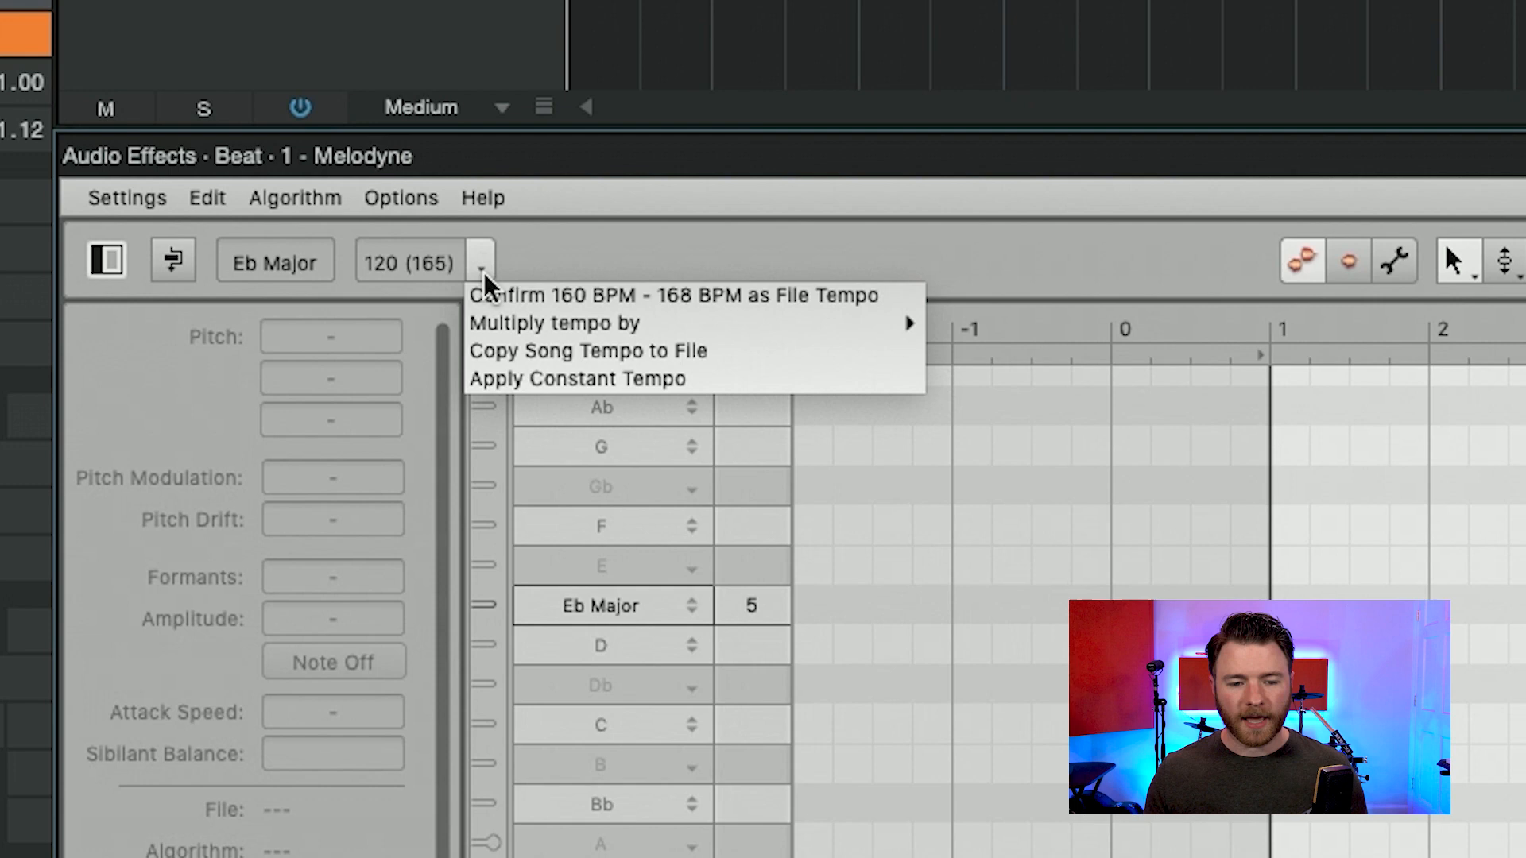
{"action": "mouse_move", "coordinate": [526, 295]}
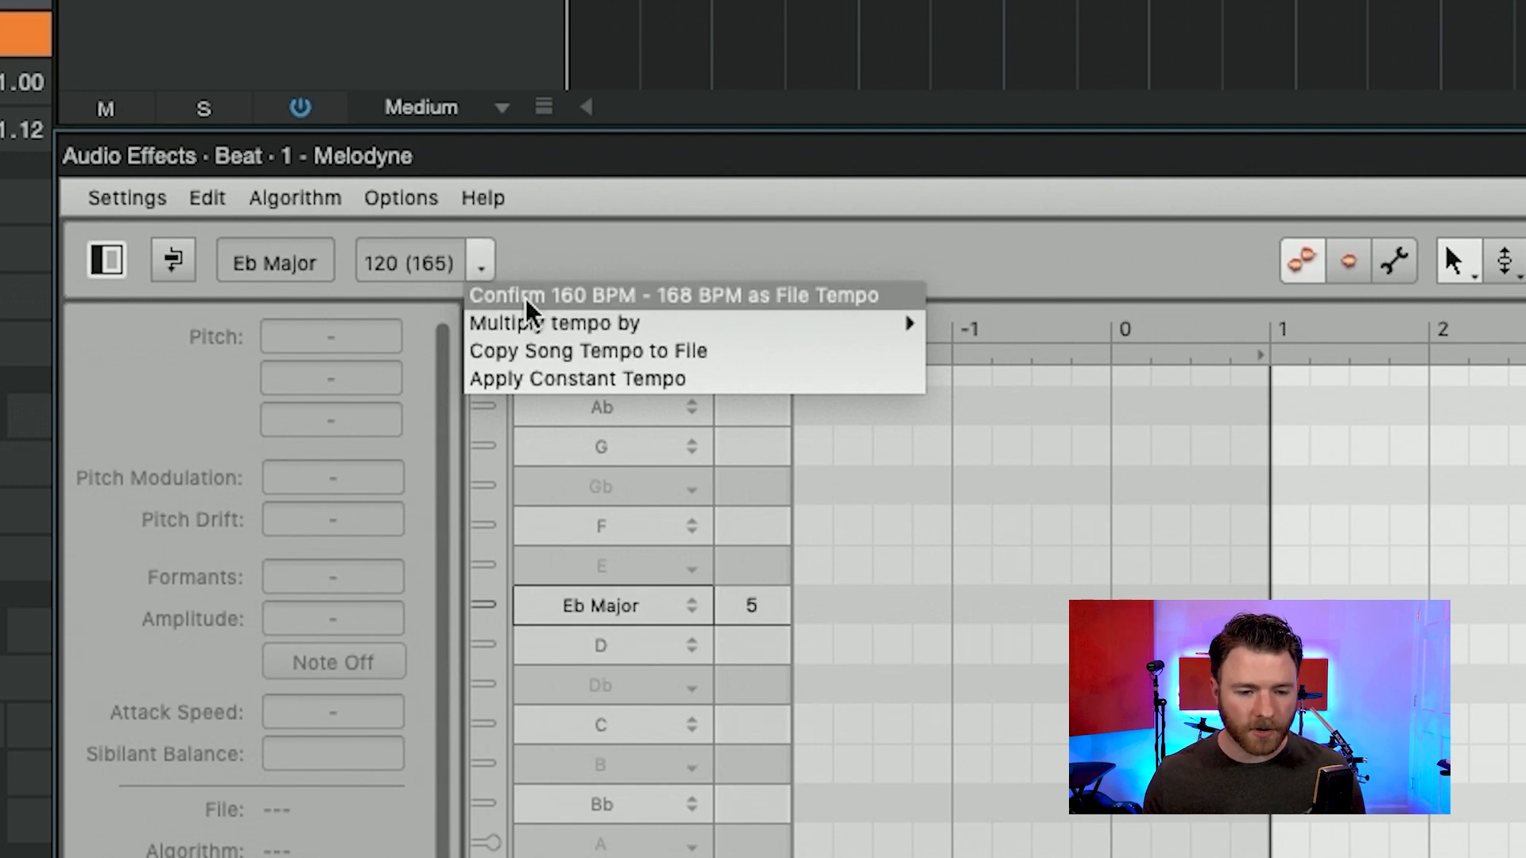
{"action": "mouse_move", "coordinate": [555, 323]}
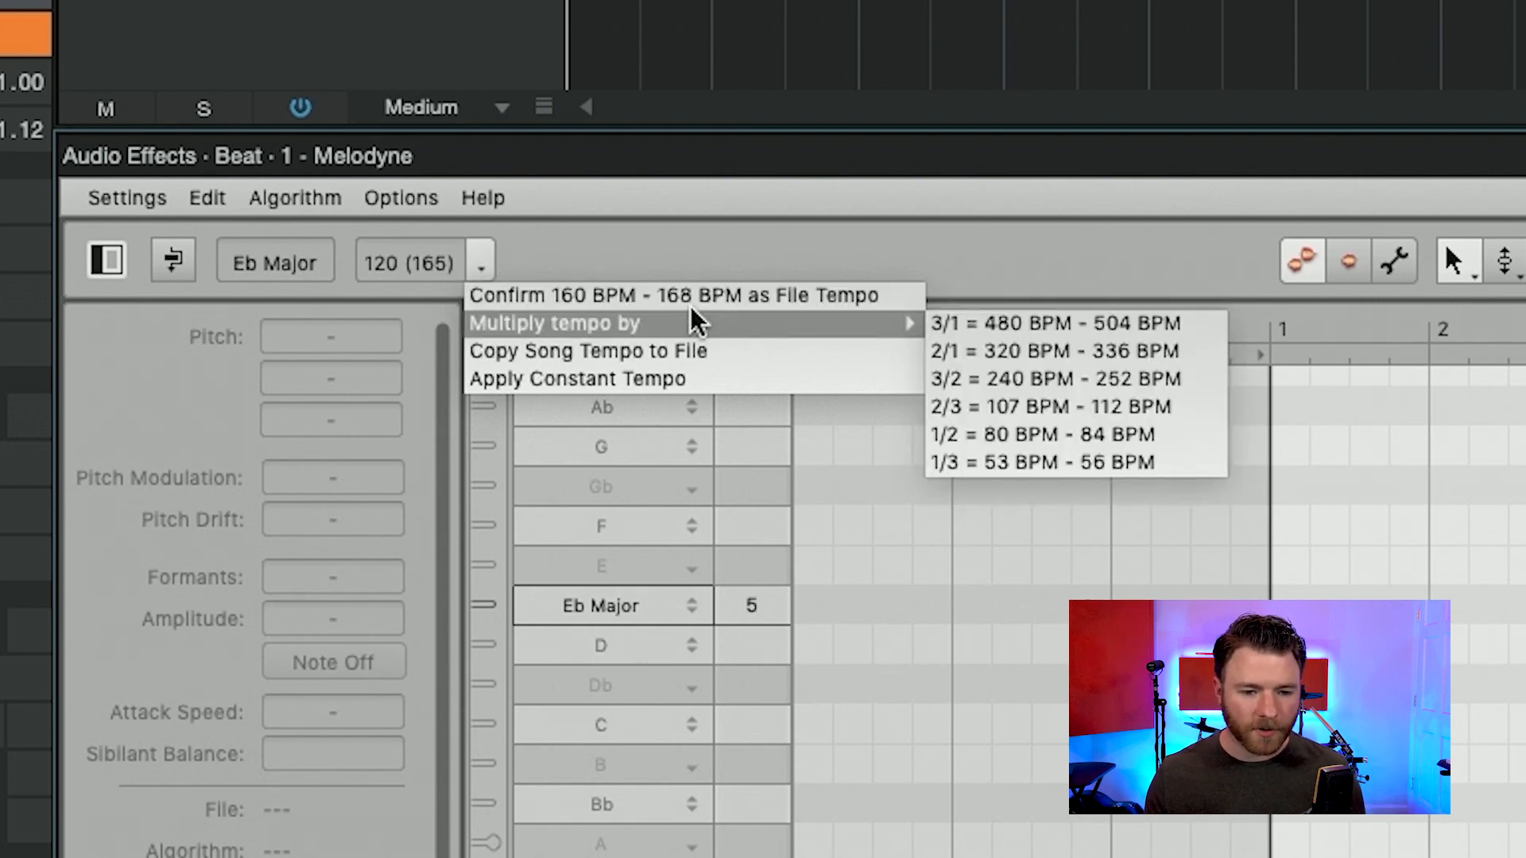
{"action": "mouse_move", "coordinate": [783, 295]}
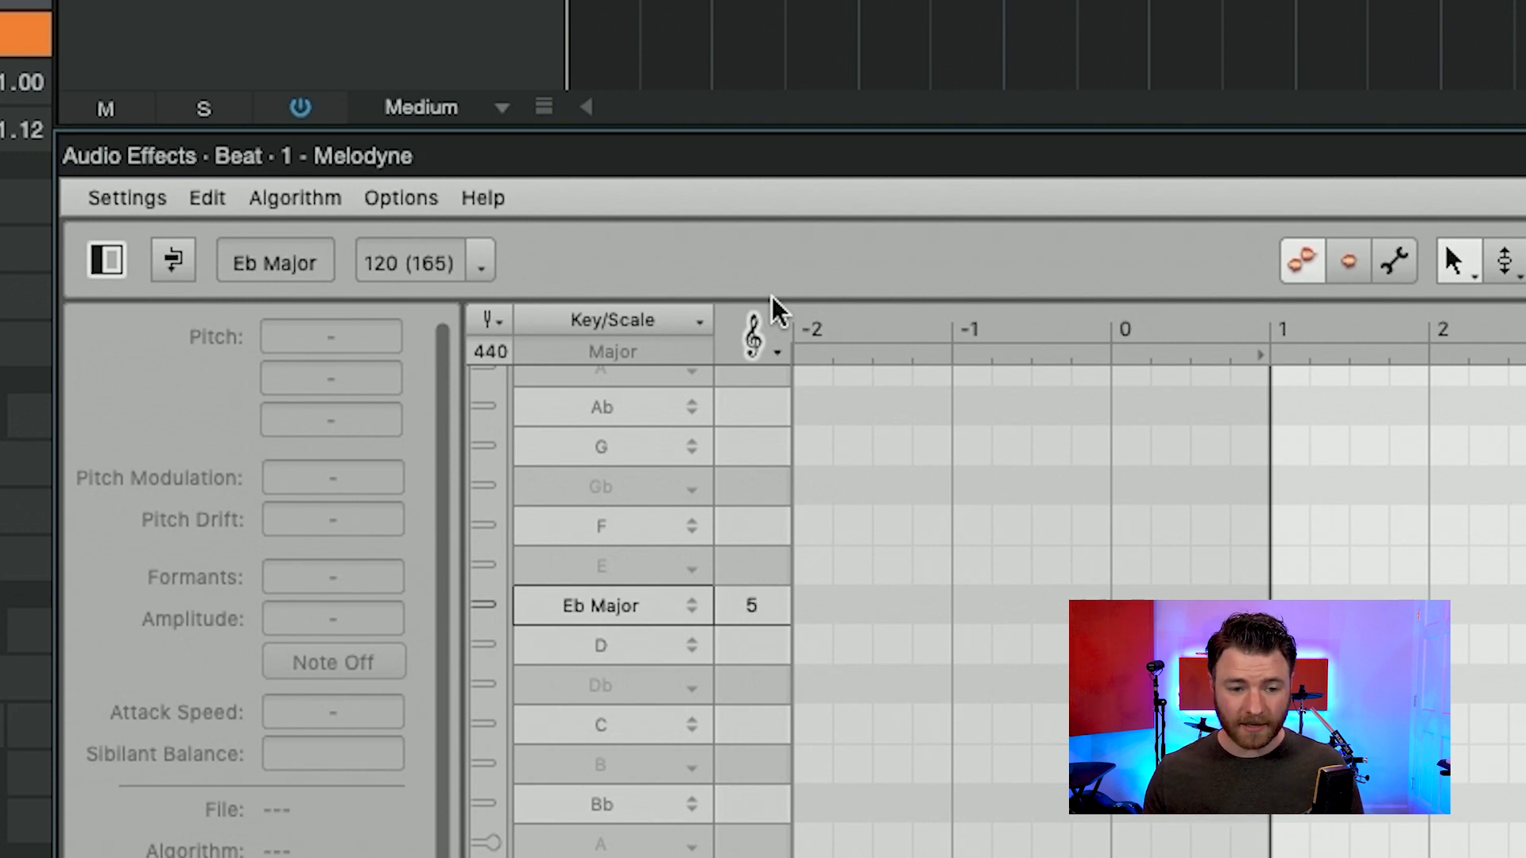
{"action": "mouse_move", "coordinate": [696, 277]}
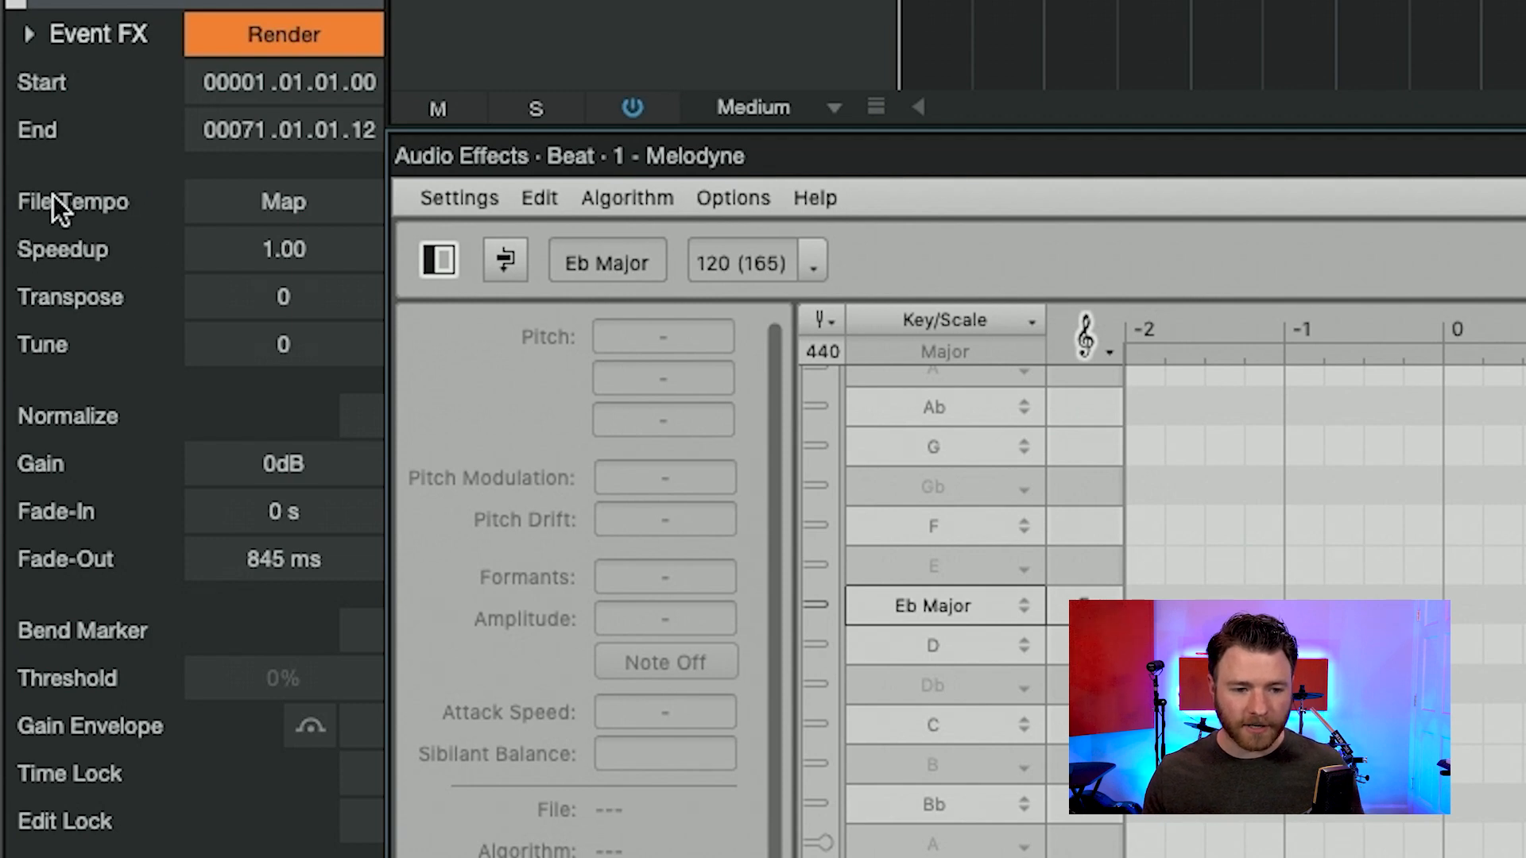
{"action": "mouse_move", "coordinate": [336, 209]}
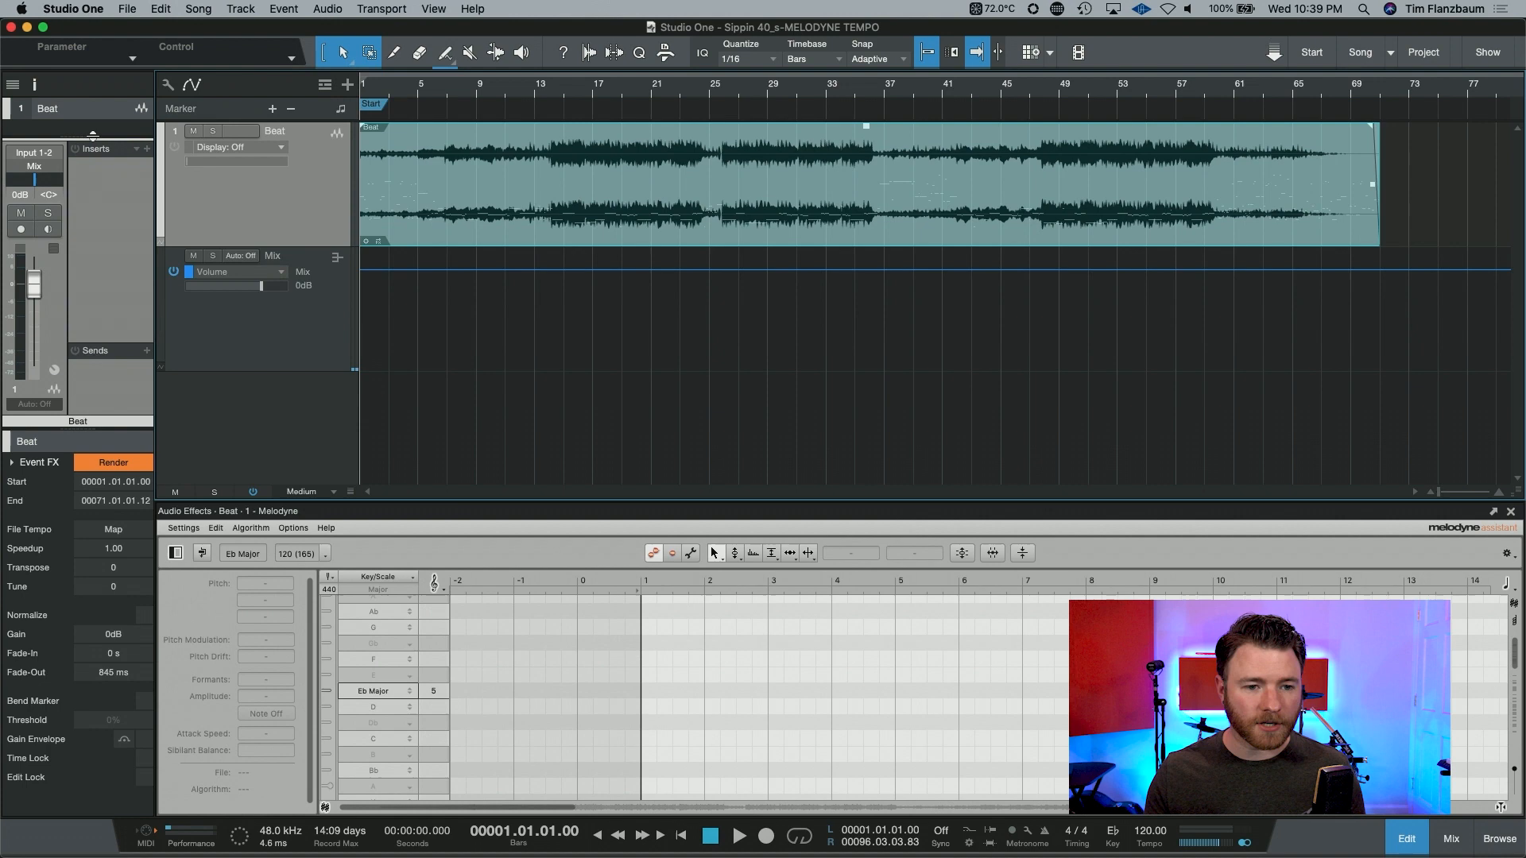
Choose a tempo-follow mode for the Beat track in the Inspector.
{"action": "left_click", "coordinate": [113, 129]}
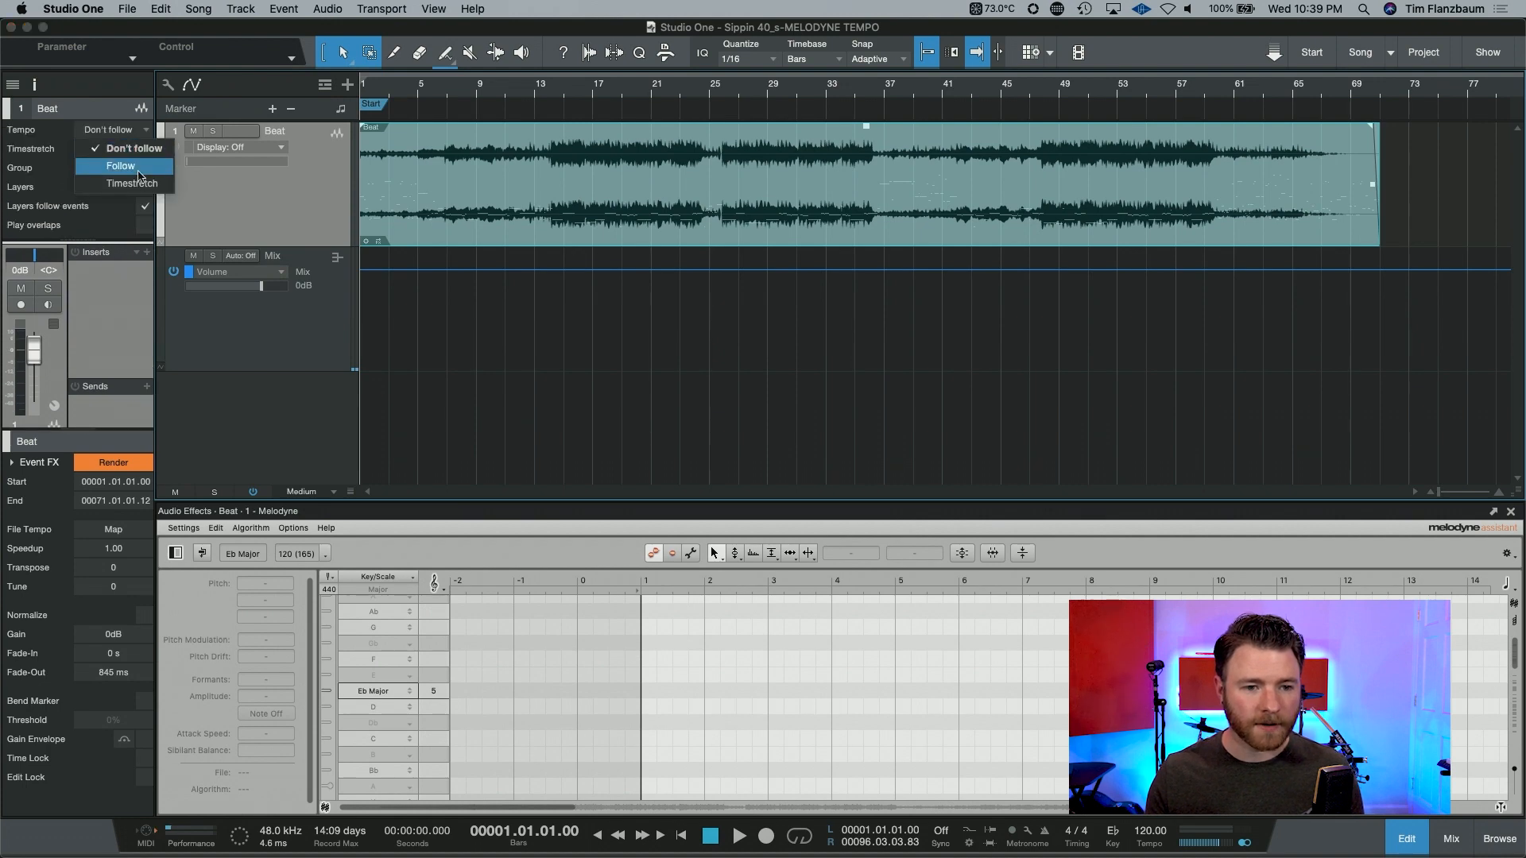
{"action": "left_click", "coordinate": [134, 183]}
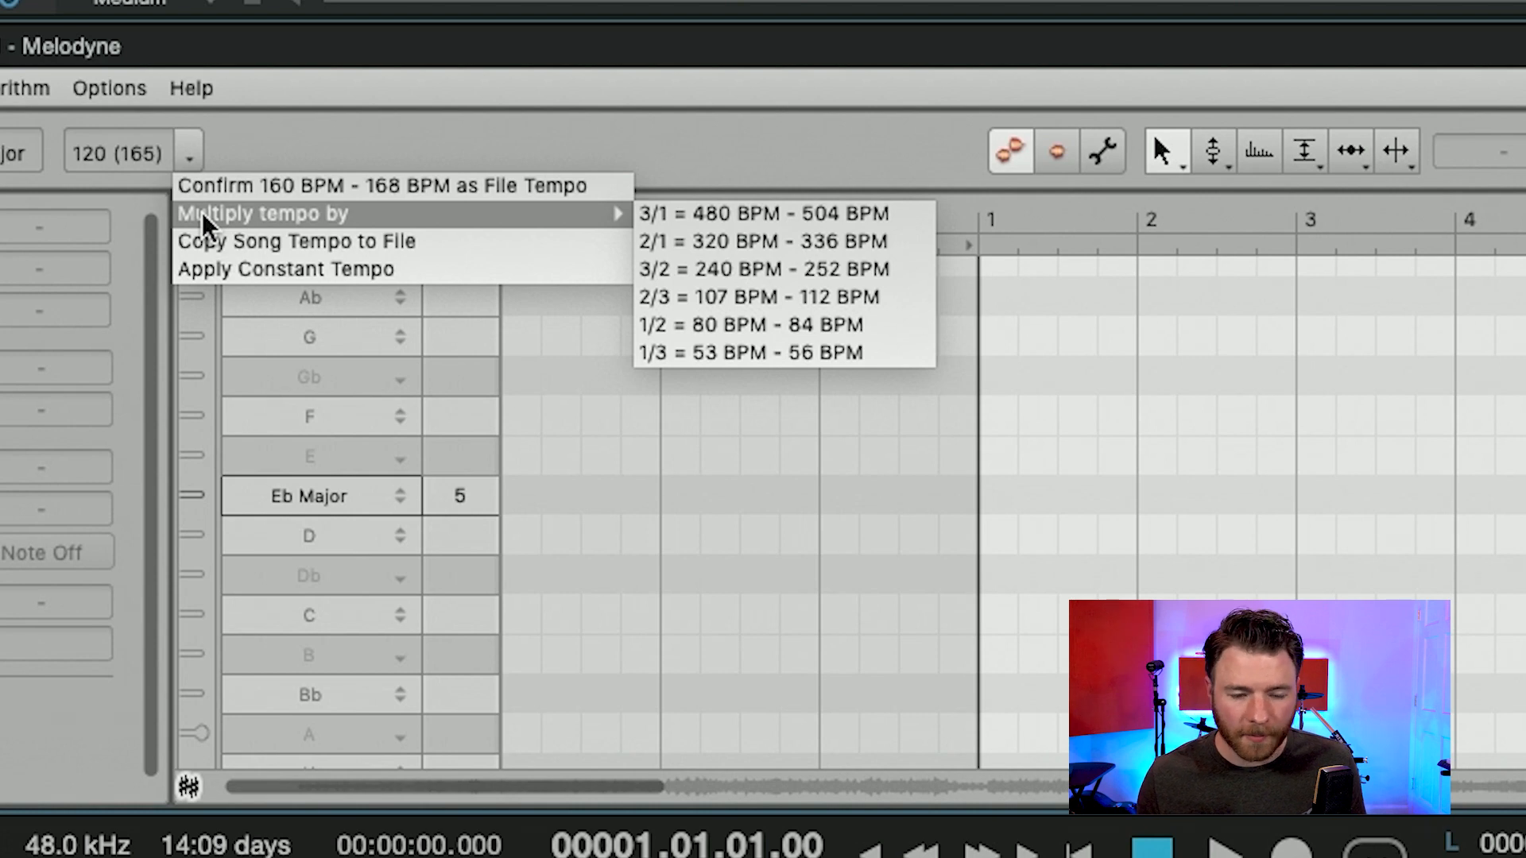
{"action": "mouse_move", "coordinate": [350, 248]}
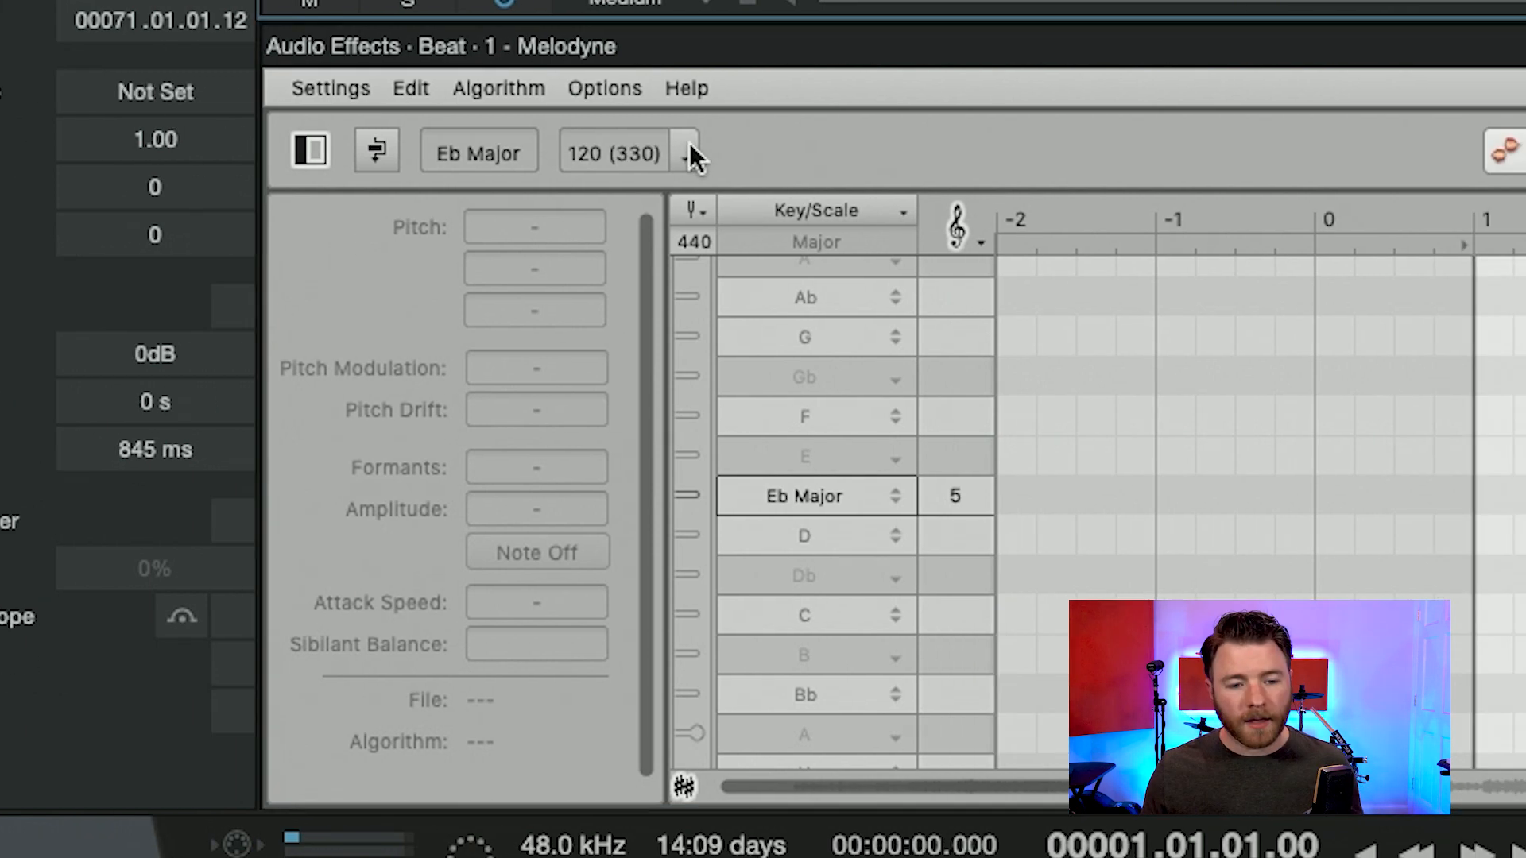
Commit 165 BPM as the Beat file tempo and show the Tempo global track.
{"action": "left_click", "coordinate": [688, 151]}
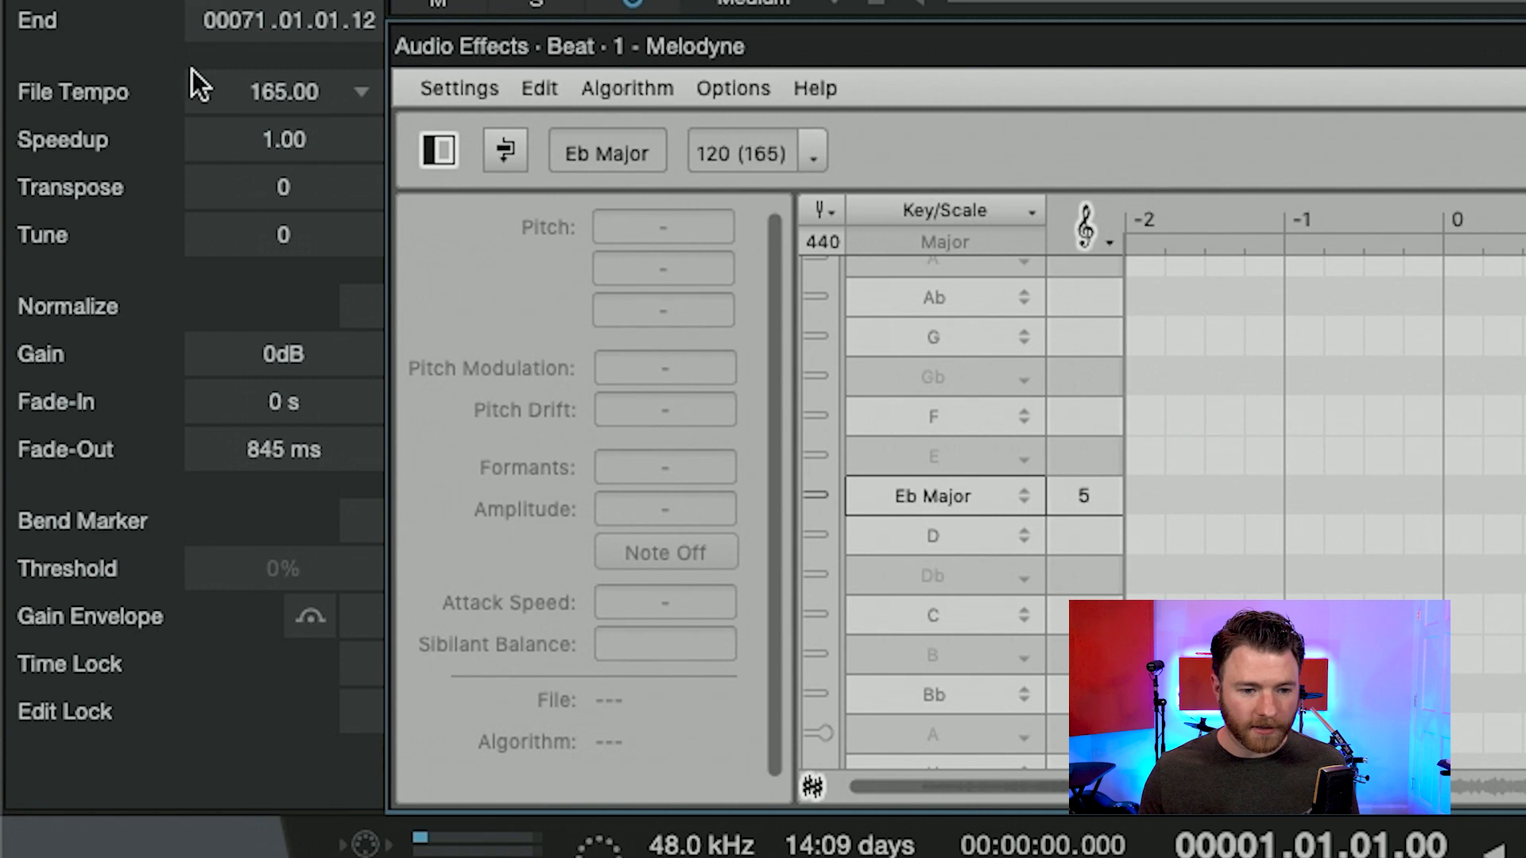
{"action": "mouse_move", "coordinate": [347, 90]}
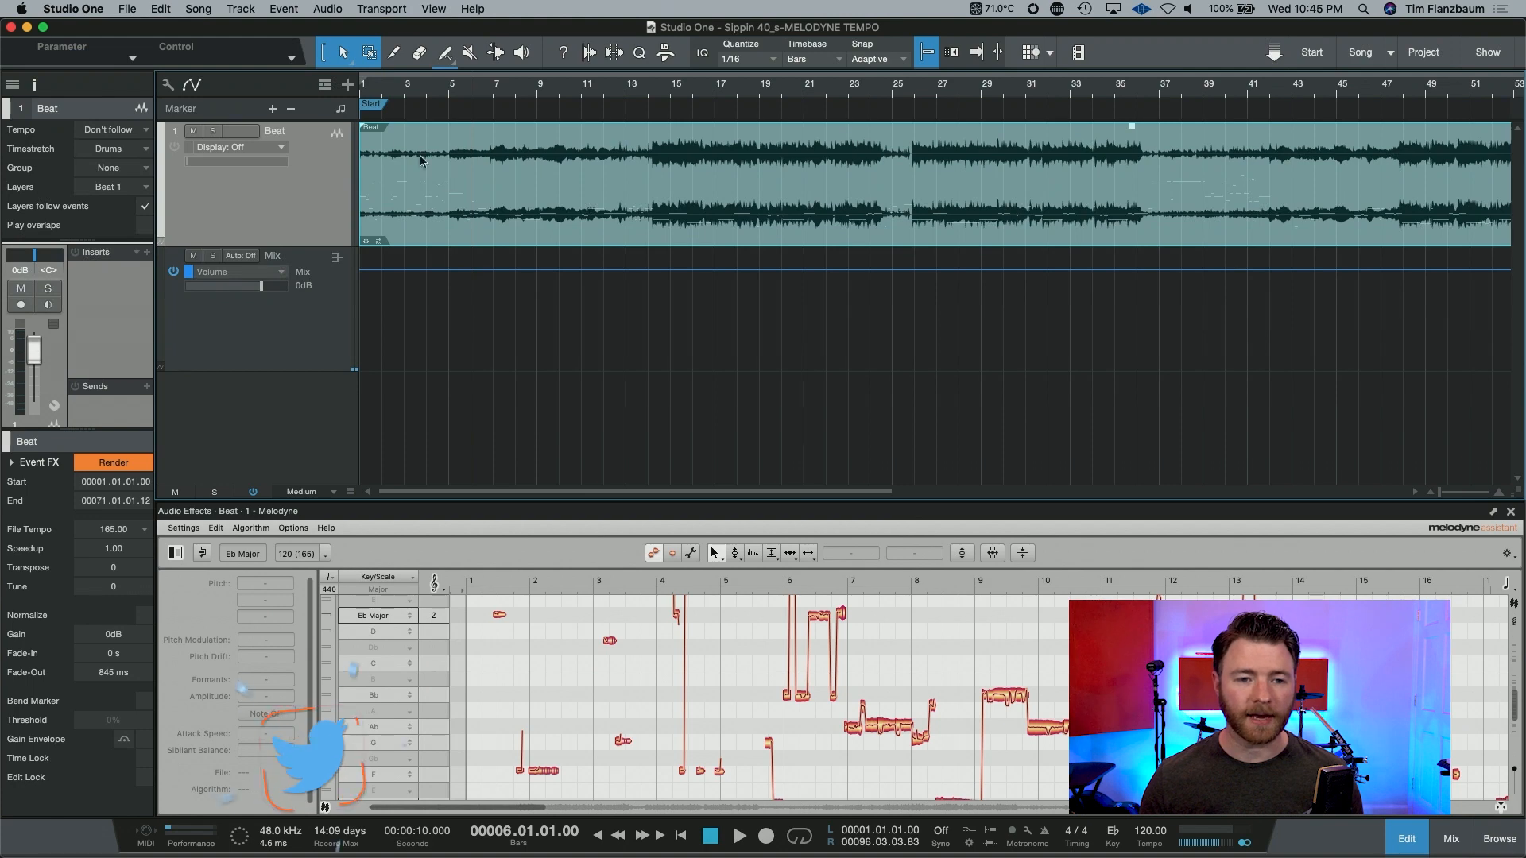
{"action": "left_click", "coordinate": [325, 85]}
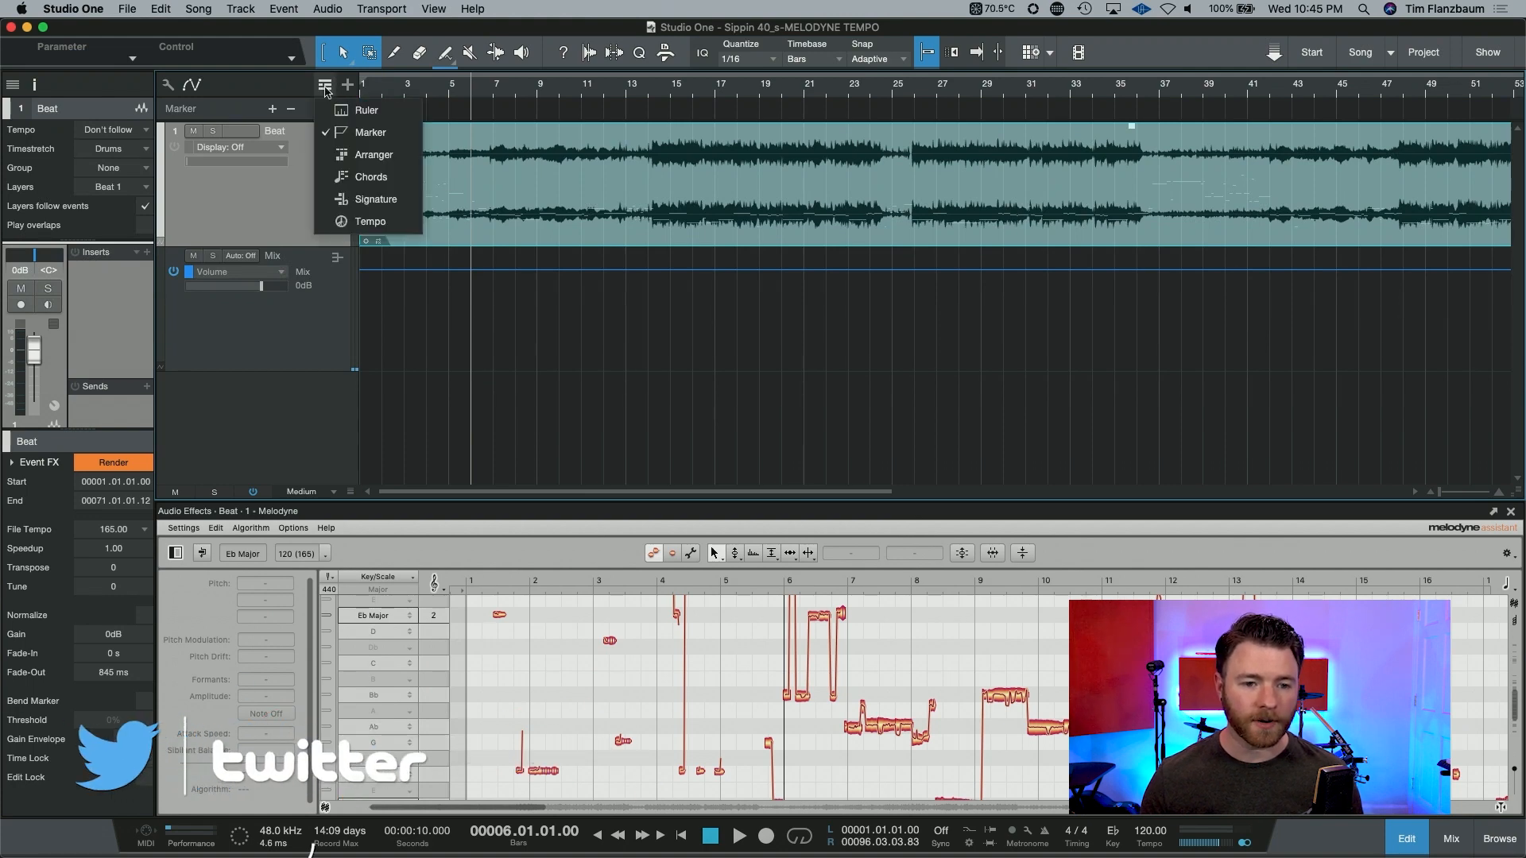
{"action": "left_click", "coordinate": [371, 221]}
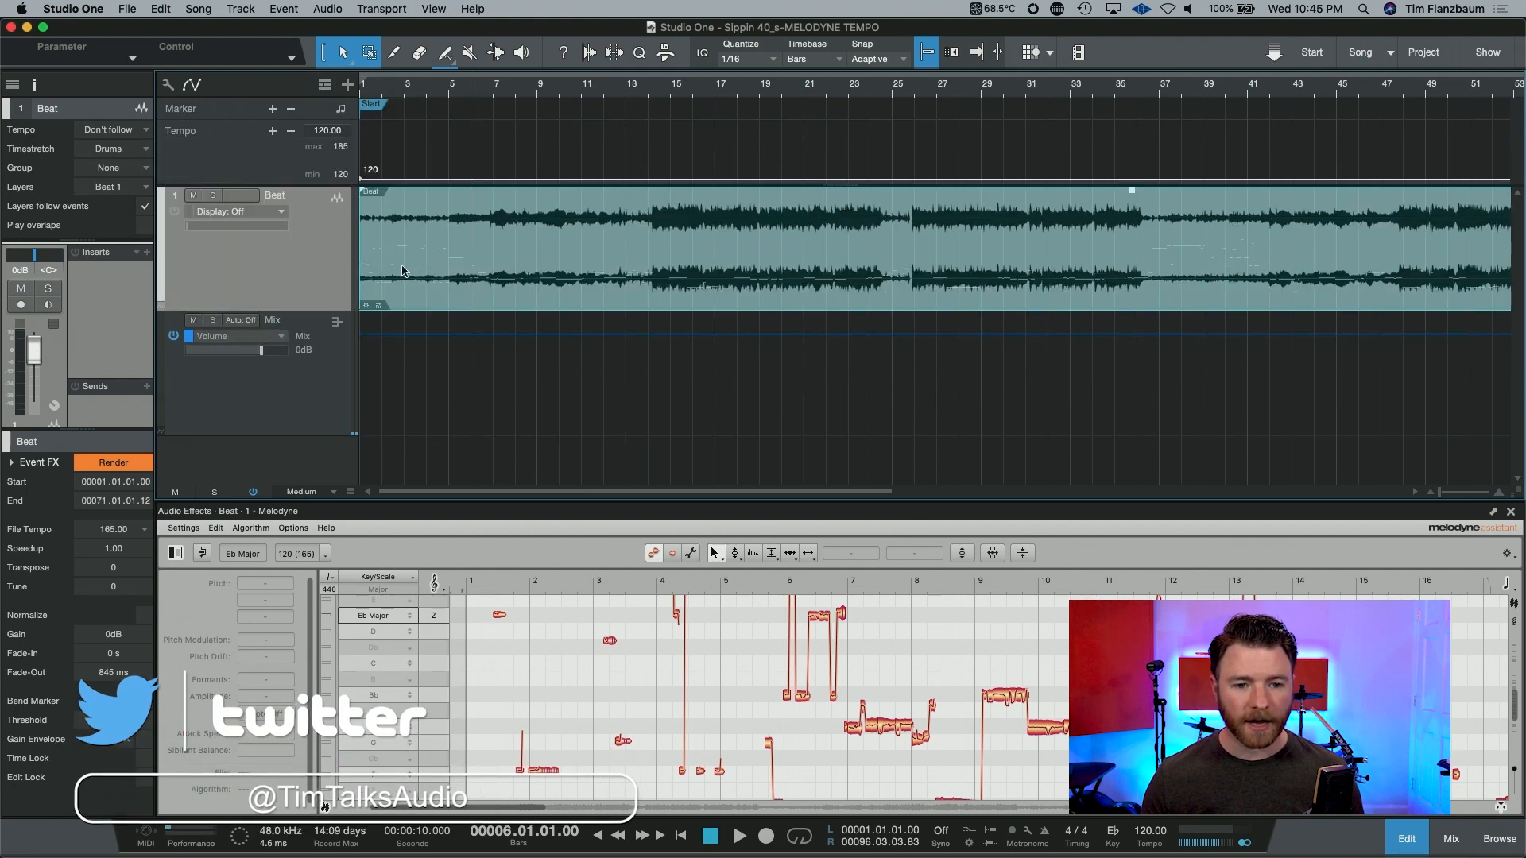